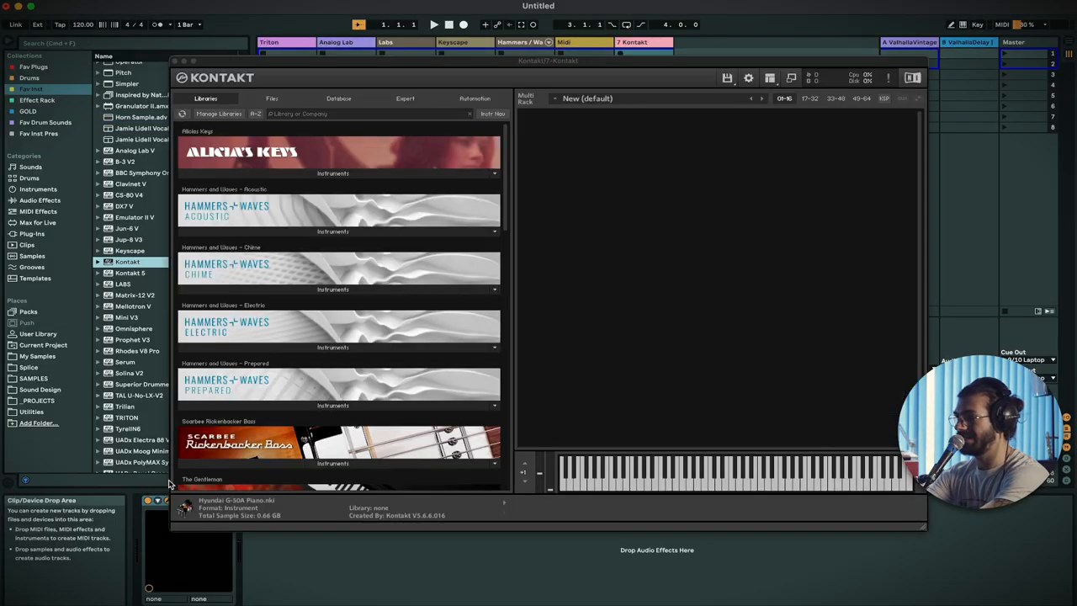
# Show Kontakt's disk files so the Hyundai G-50A Instruments folder is listed
pyautogui.click(272, 98)
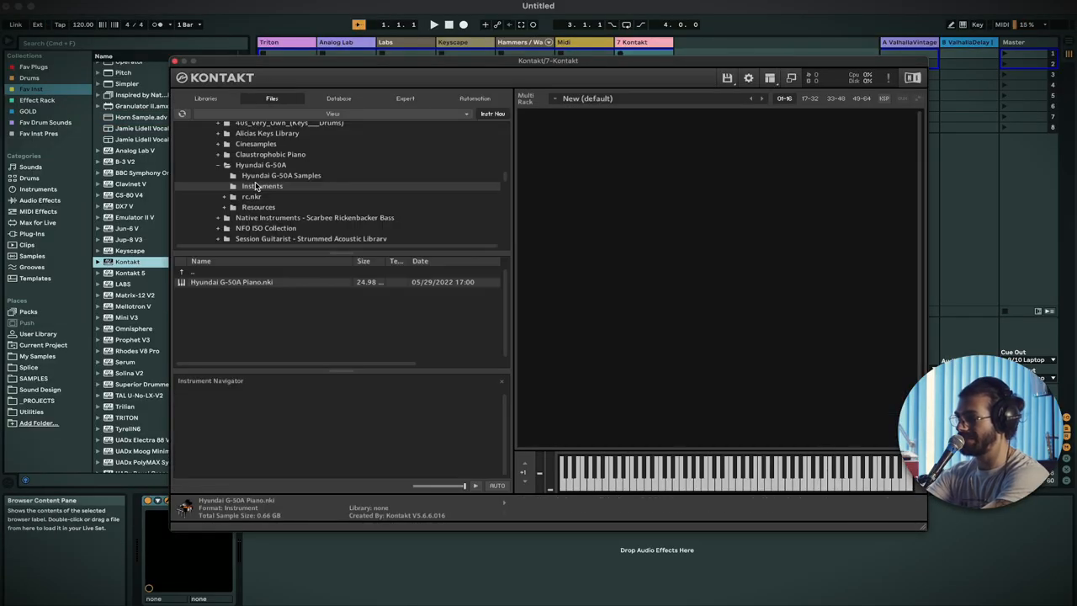
# Load Hyundai G-50A Piano.nki into the Kontakt rack
pyautogui.doubleClick(232, 283)
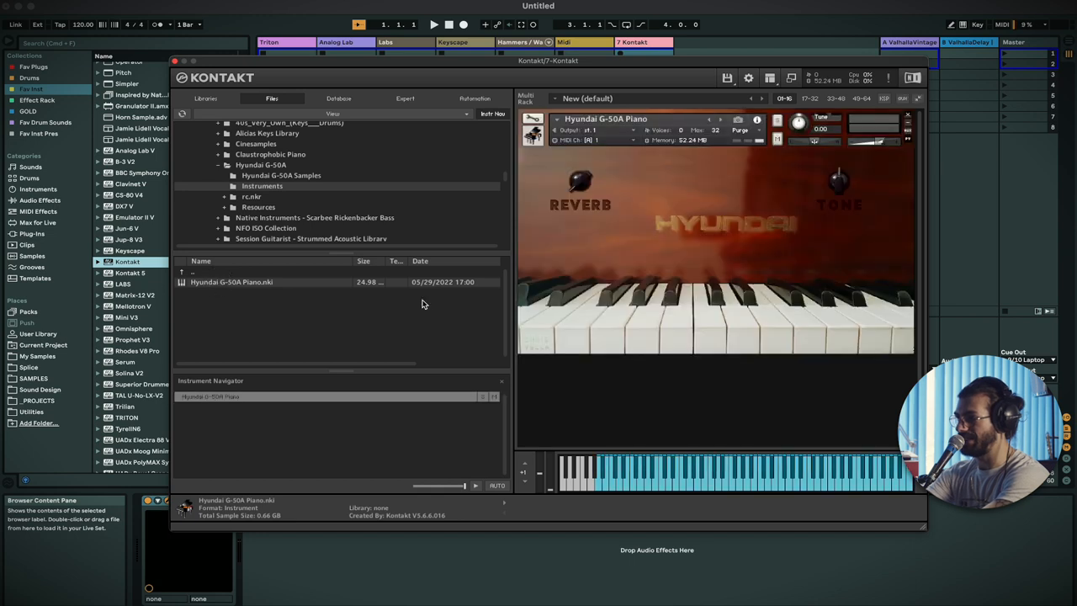
pyautogui.moveTo(434, 242)
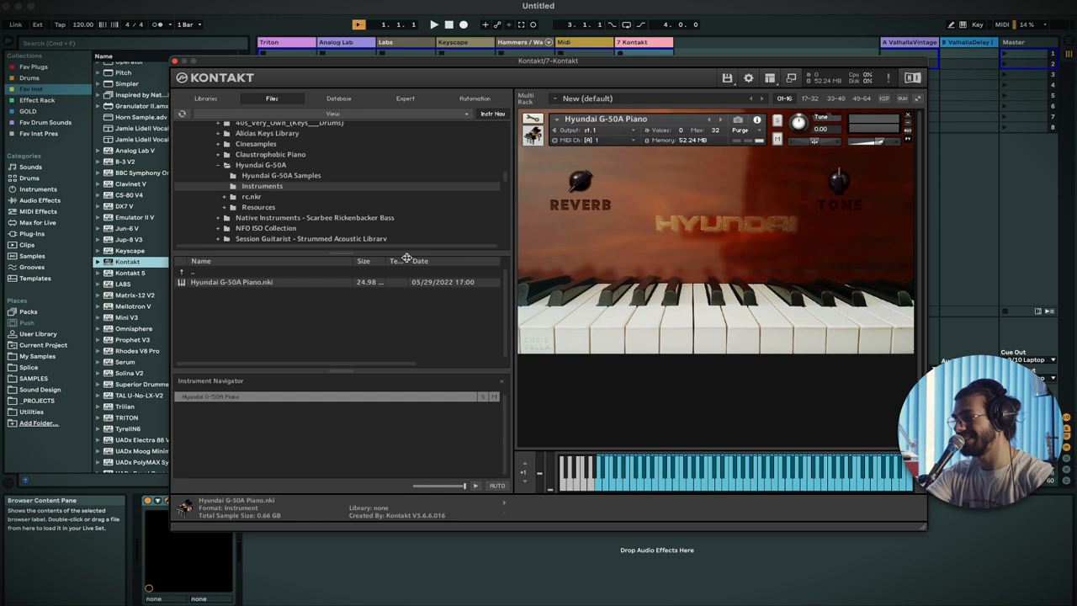
pyautogui.moveTo(246, 142)
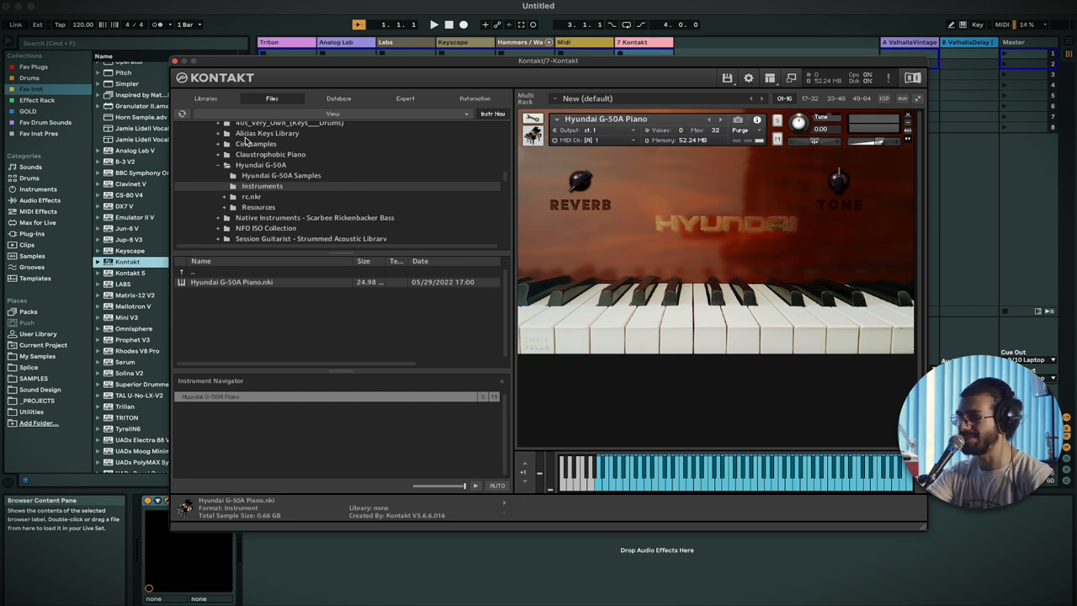